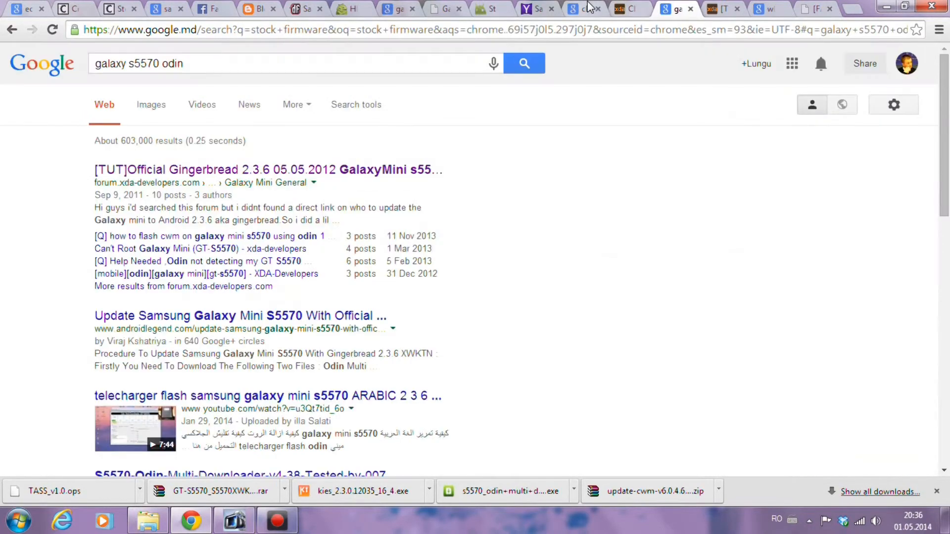
# Move from the Yahoo Answers tab to the XDA Galaxy S5570 flashing thread
pyautogui.click(533, 9)
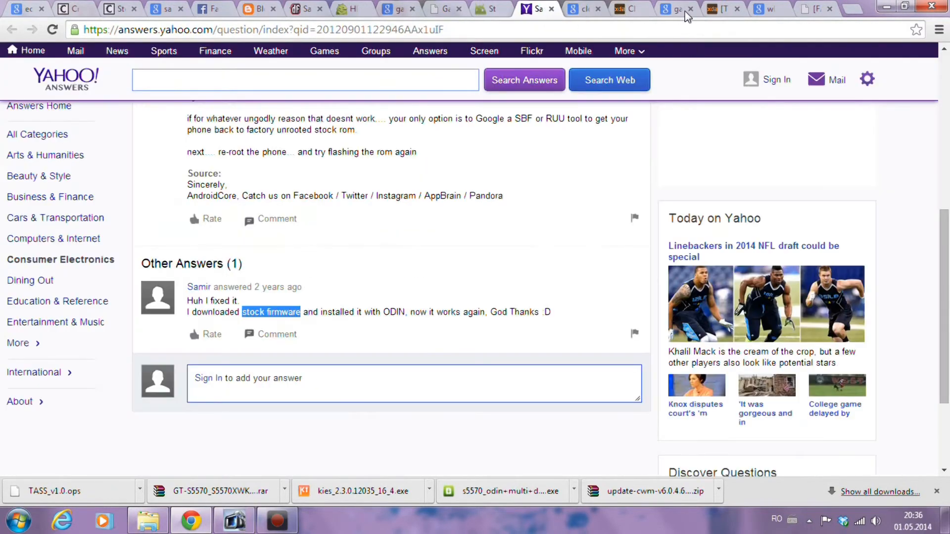
pyautogui.click(708, 8)
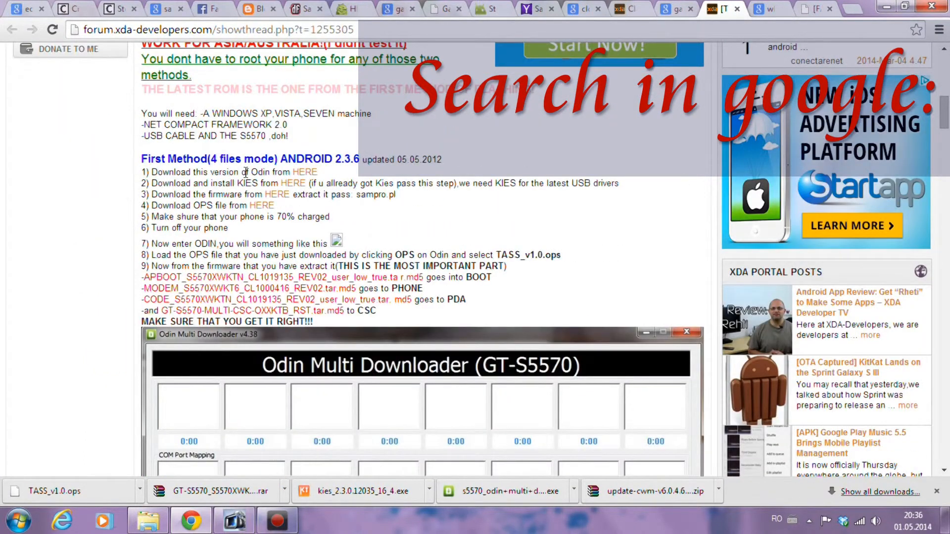
# Highlight 'Odin', 'firmware' and other key words in the thread's first-method steps
pyautogui.doubleClick(261, 172)
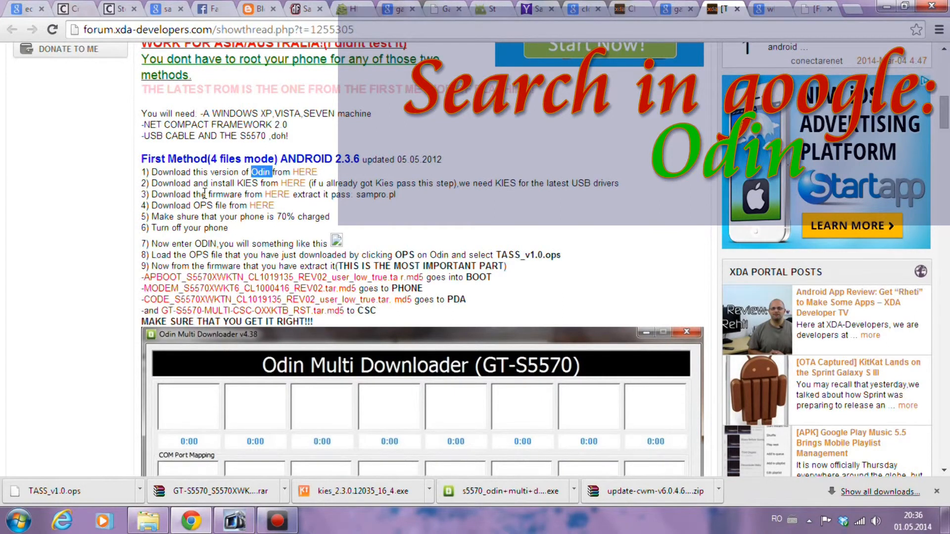
pyautogui.doubleClick(223, 194)
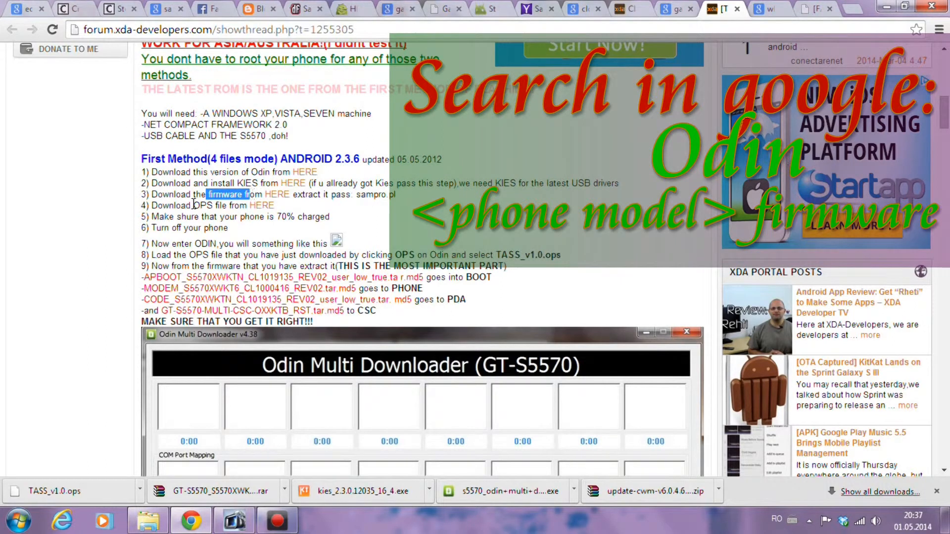
pyautogui.doubleClick(201, 205)
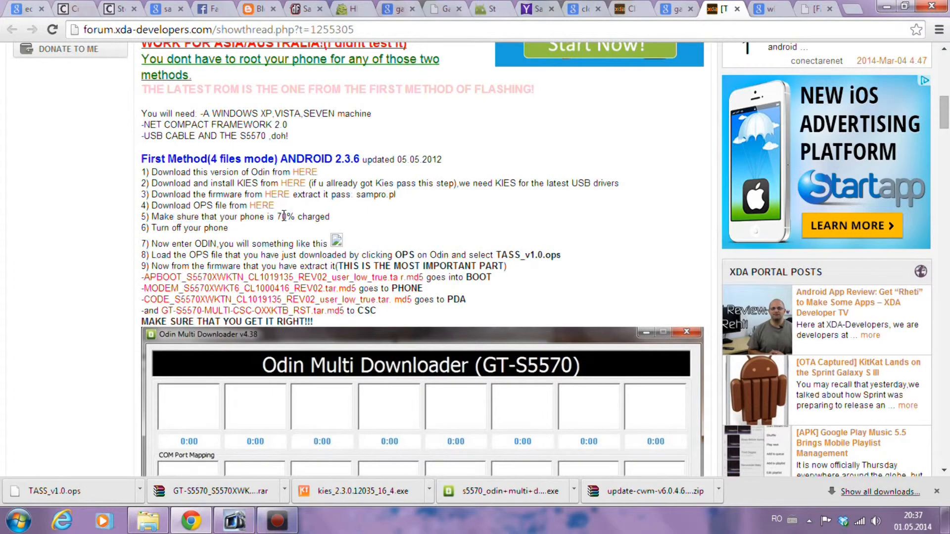
pyautogui.moveTo(349, 214)
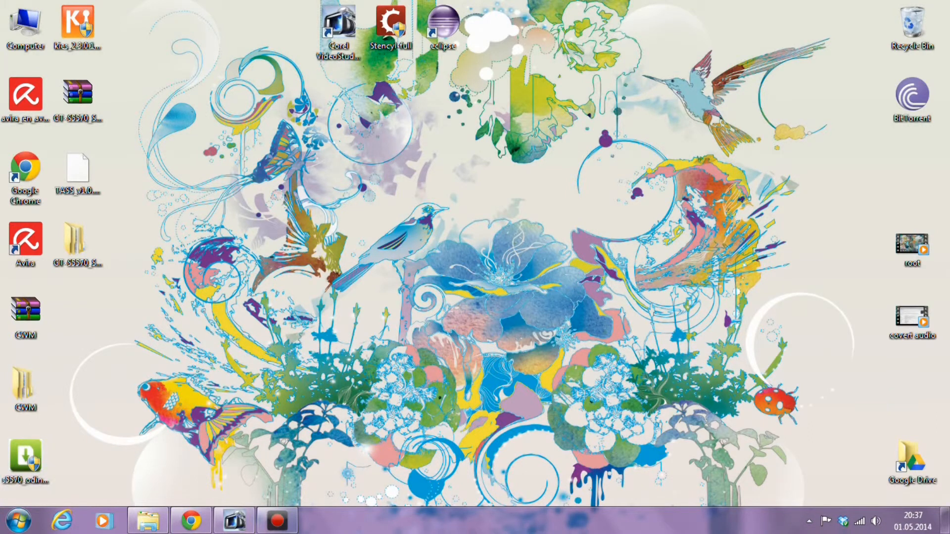
# Launch Odin from the s5570 desktop icon and load TASS_v1.0.ops as the OPS file
pyautogui.doubleClick(25, 458)
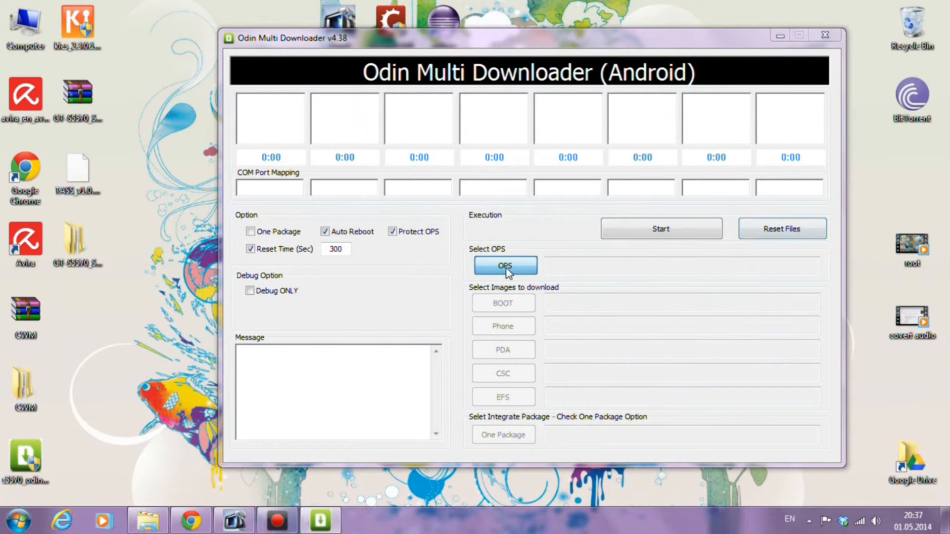
pyautogui.click(505, 265)
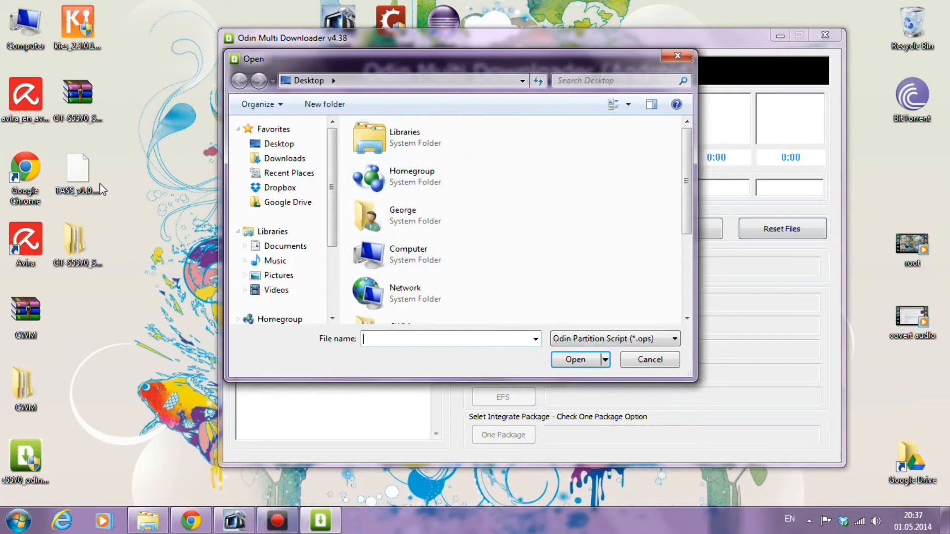
pyautogui.click(408, 253)
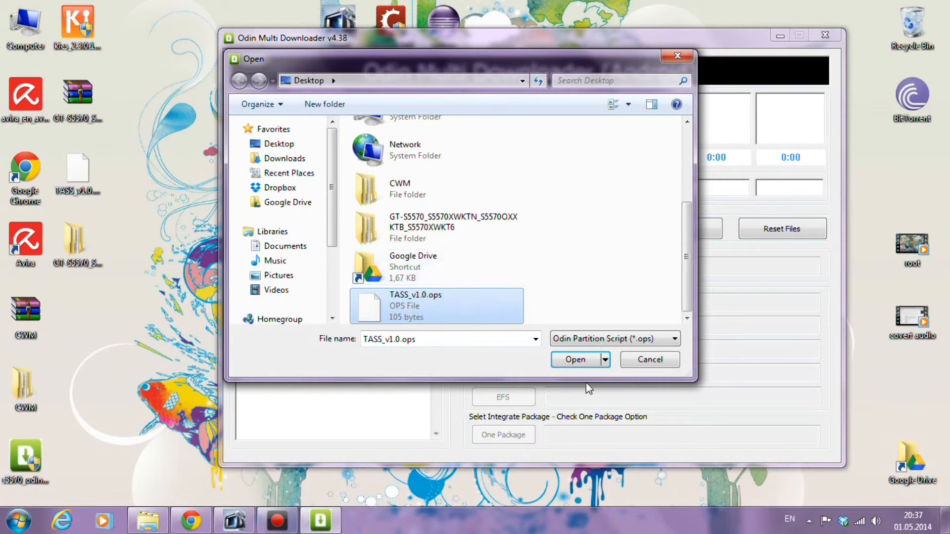
pyautogui.click(574, 360)
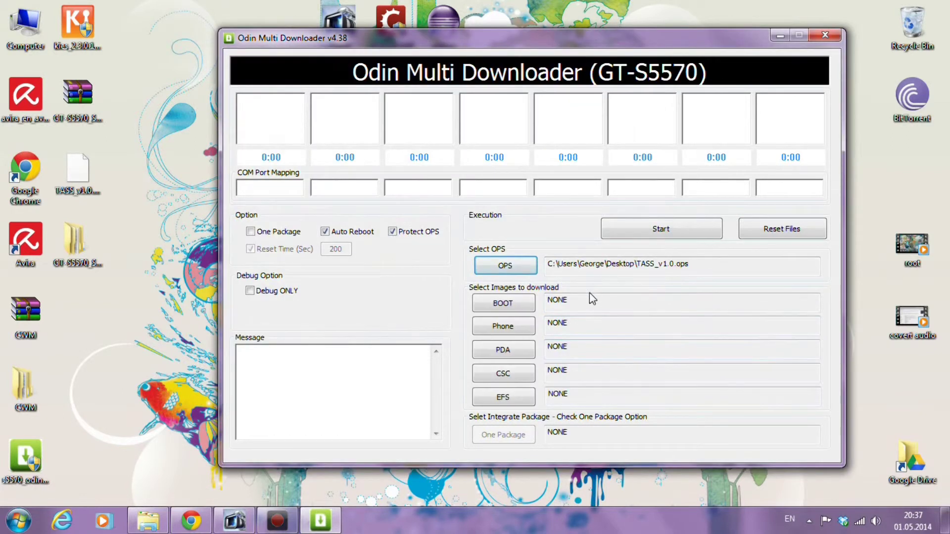
pyautogui.moveTo(518, 292)
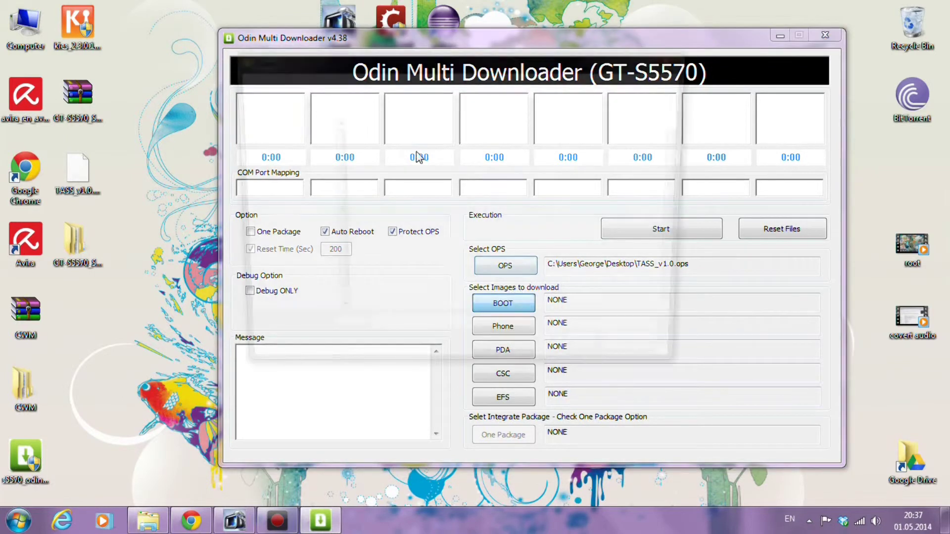
pyautogui.click(502, 302)
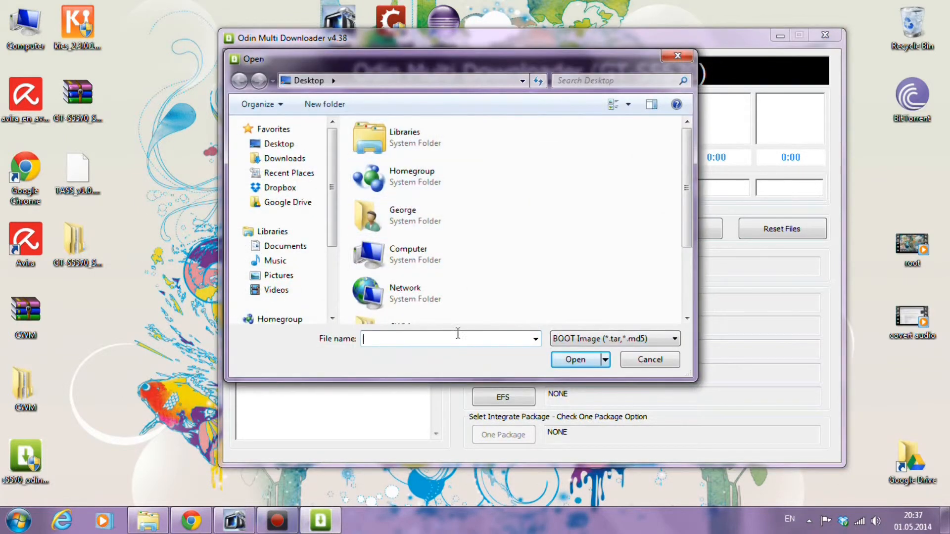
pyautogui.click(650, 359)
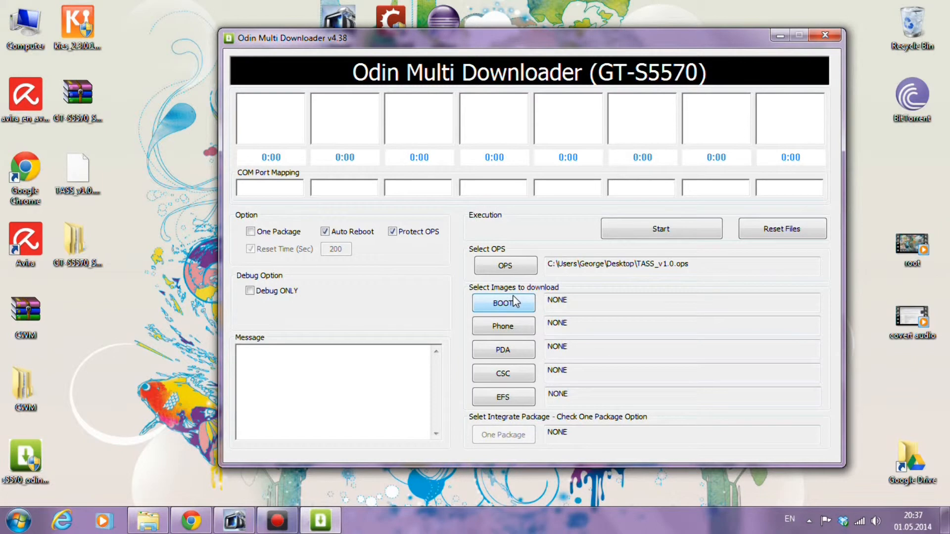
pyautogui.moveTo(496, 370)
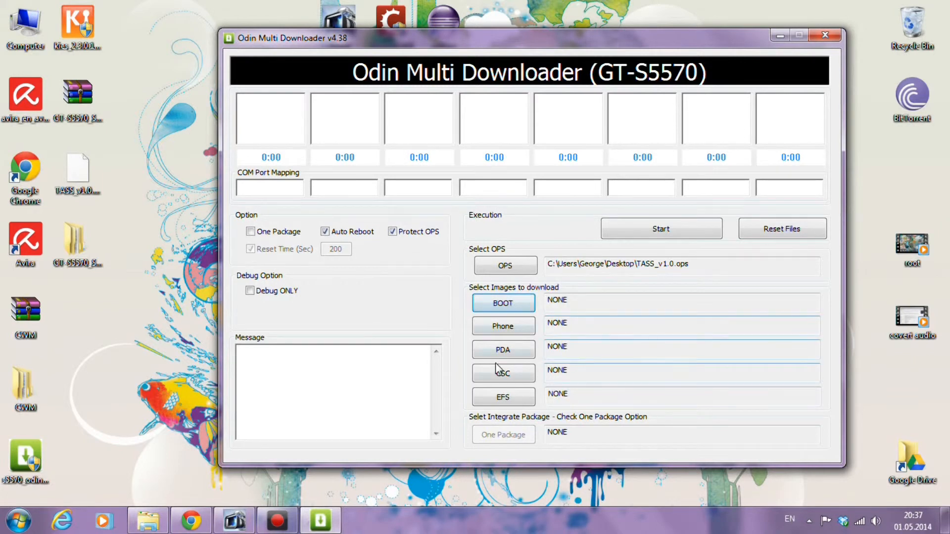
pyautogui.moveTo(185, 352)
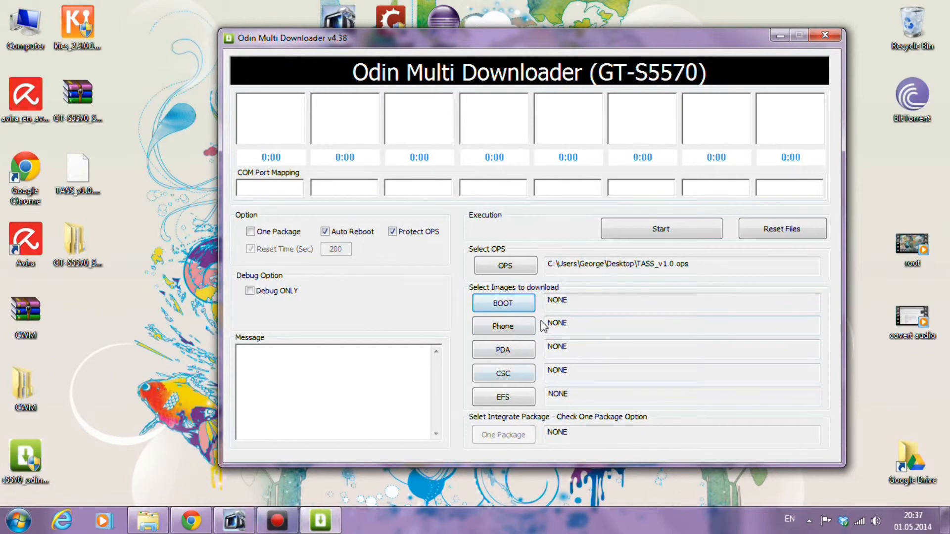
pyautogui.moveTo(503, 303)
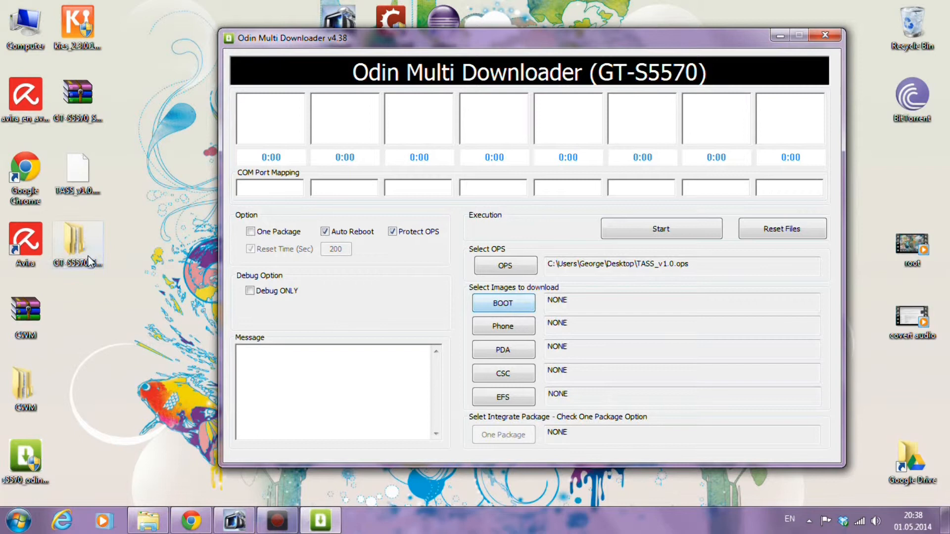
# Open the GT-S5570 folder and its inner firmware folder, with Explorer placed beside Odin
pyautogui.doubleClick(78, 238)
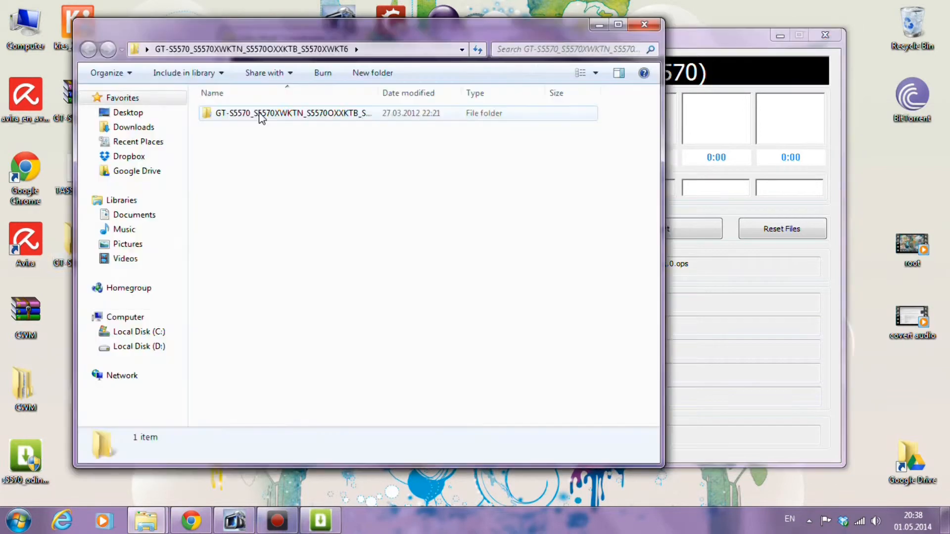
pyautogui.doubleClick(292, 113)
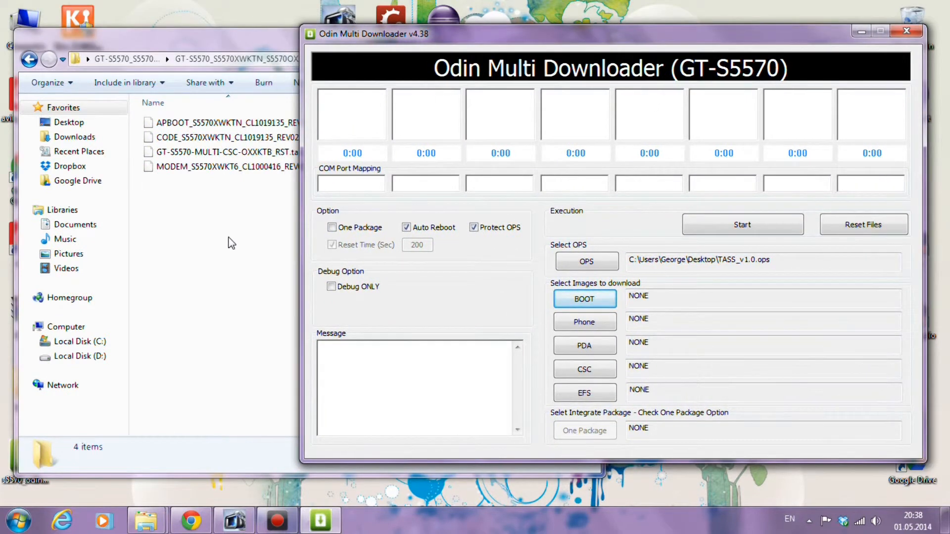
pyautogui.click(230, 242)
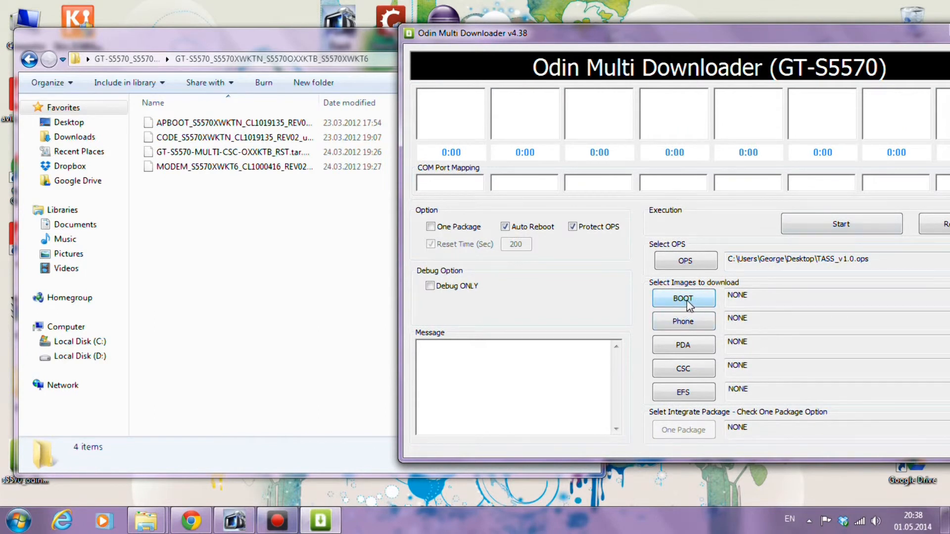
# Load the APBOOT file from the GT-S5570 firmware folder as the BOOT image
pyautogui.click(683, 298)
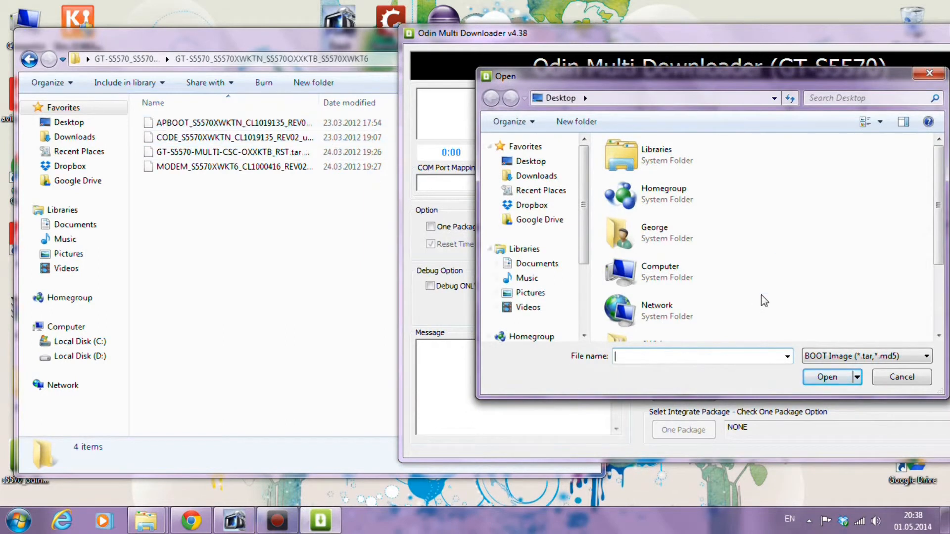
pyautogui.scroll(-3)
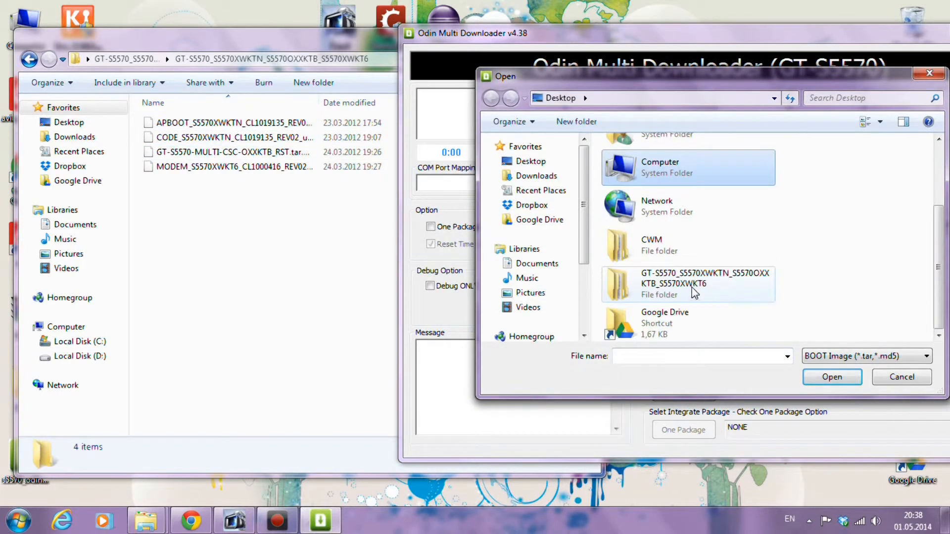
pyautogui.doubleClick(688, 284)
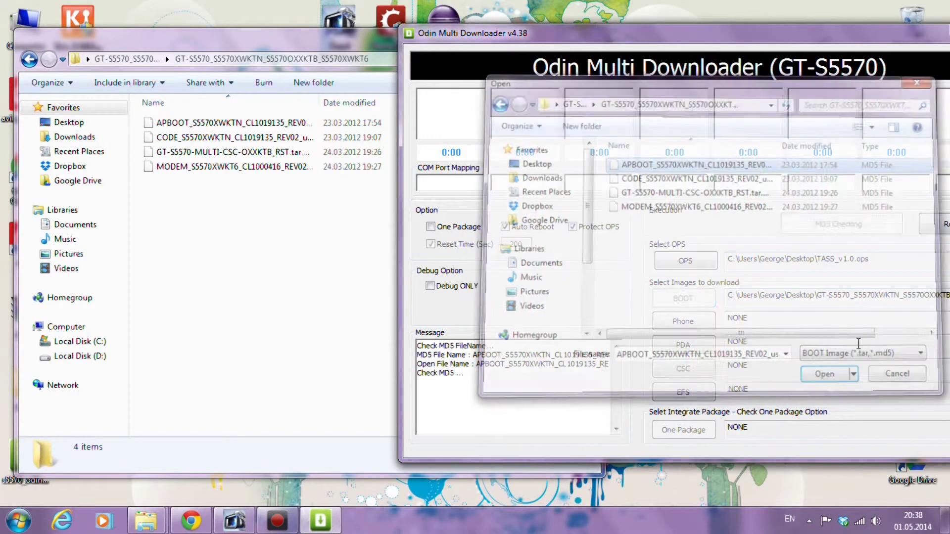
pyautogui.click(823, 374)
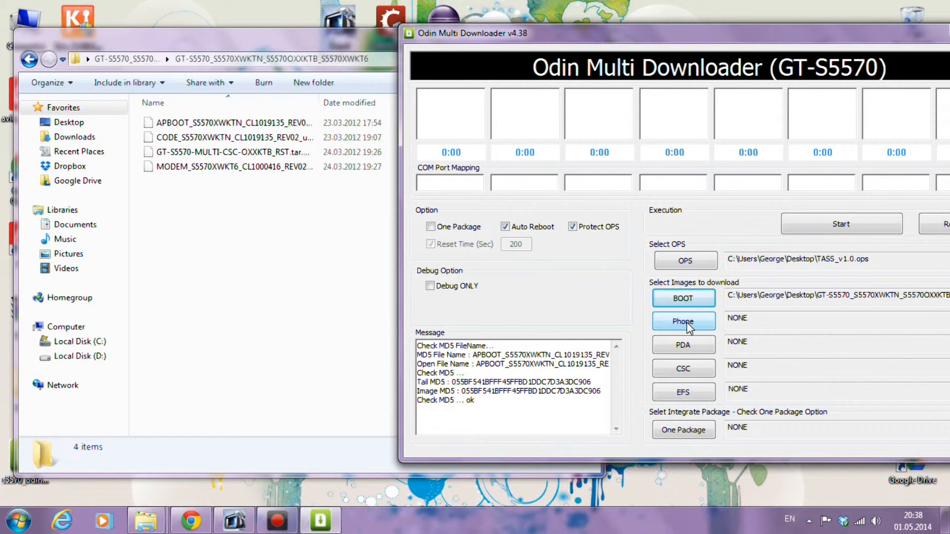
# Assign the Phone image, the CODE file as PDA, and the multi-CSC file as CSC
pyautogui.click(683, 321)
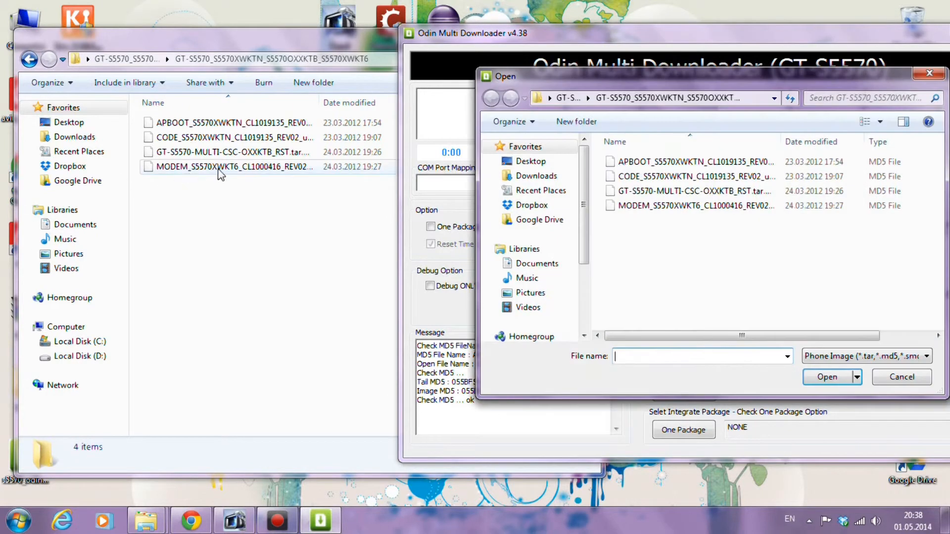
pyautogui.click(826, 376)
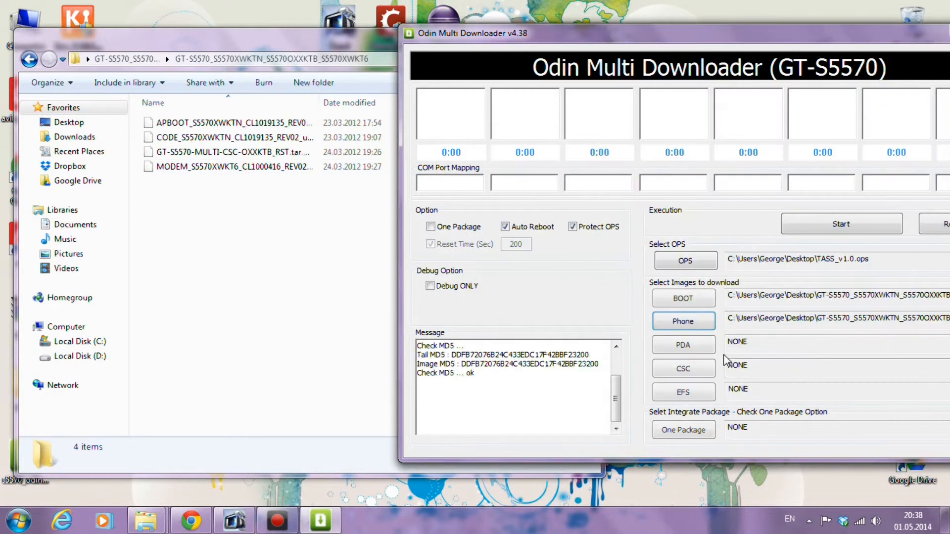
pyautogui.click(684, 321)
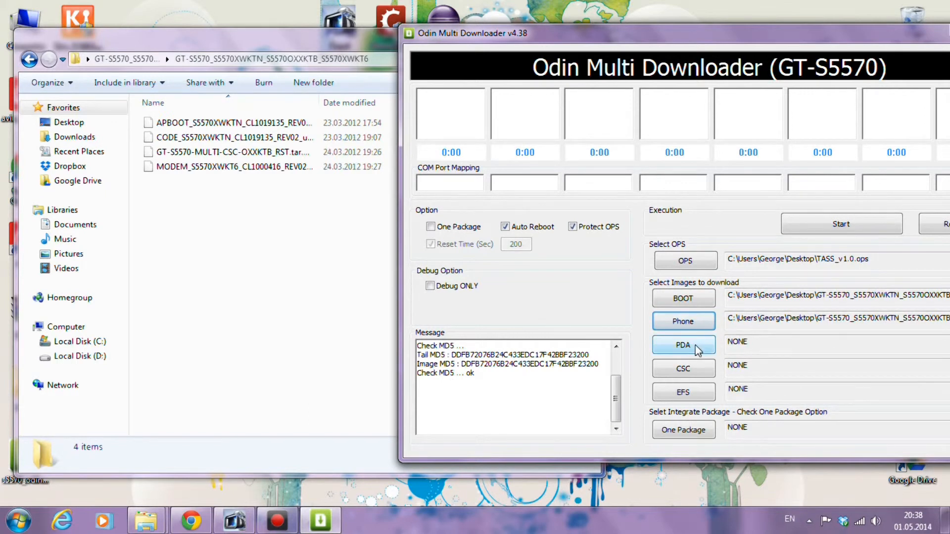
pyautogui.click(683, 345)
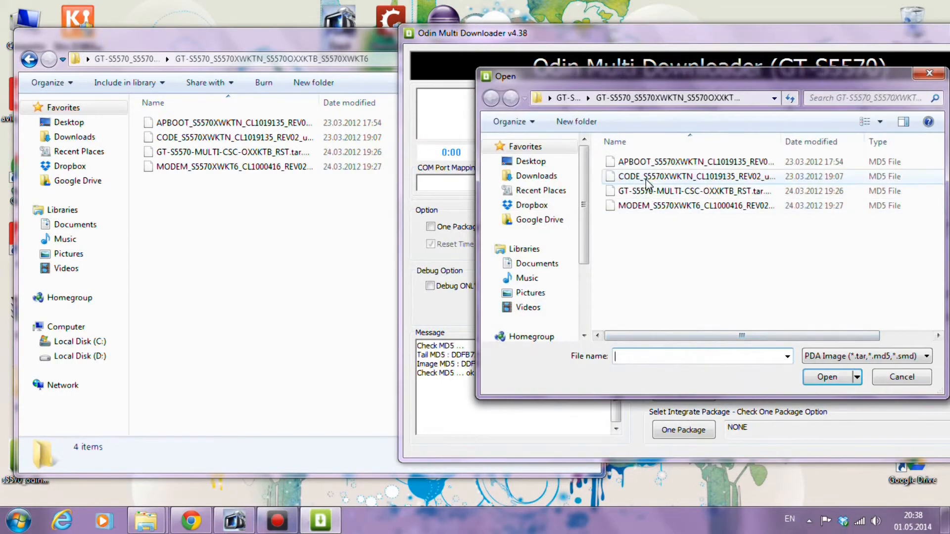
pyautogui.click(827, 376)
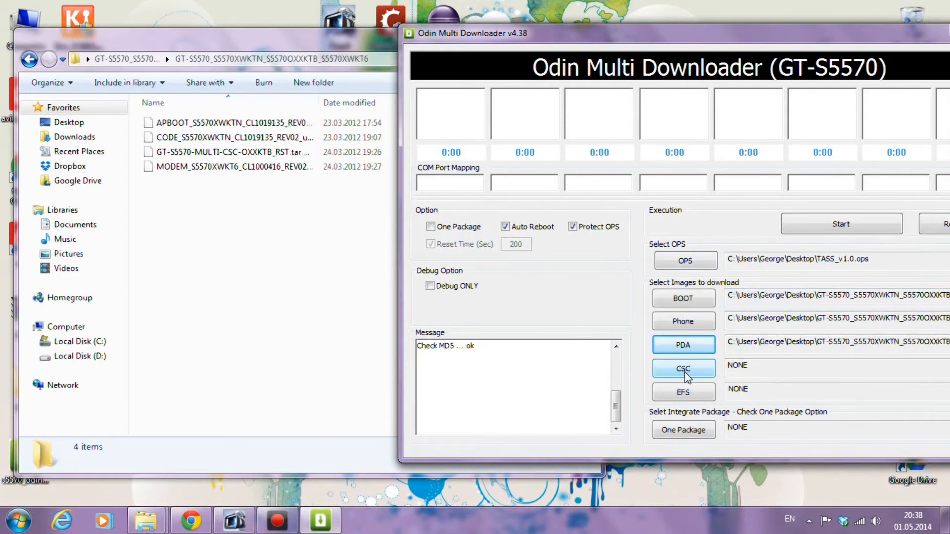
pyautogui.click(683, 368)
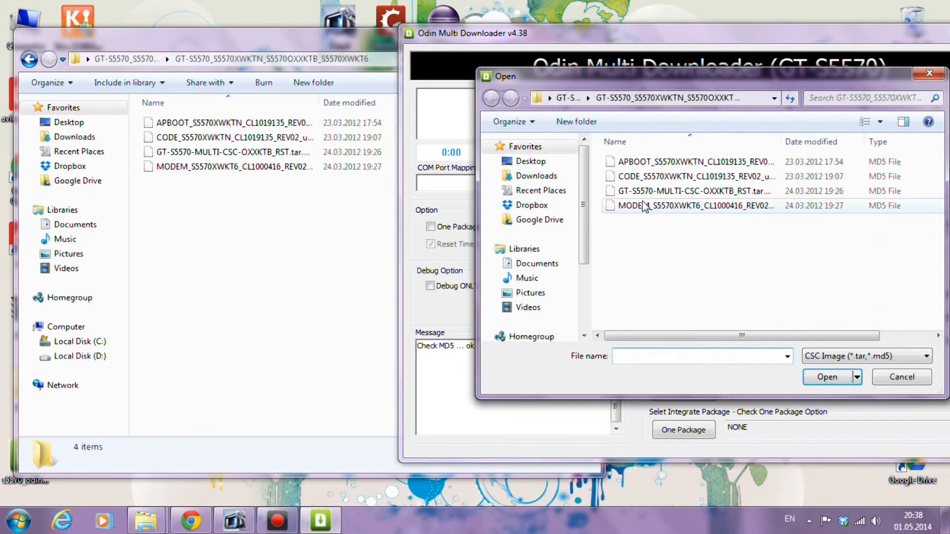
pyautogui.moveTo(690, 191)
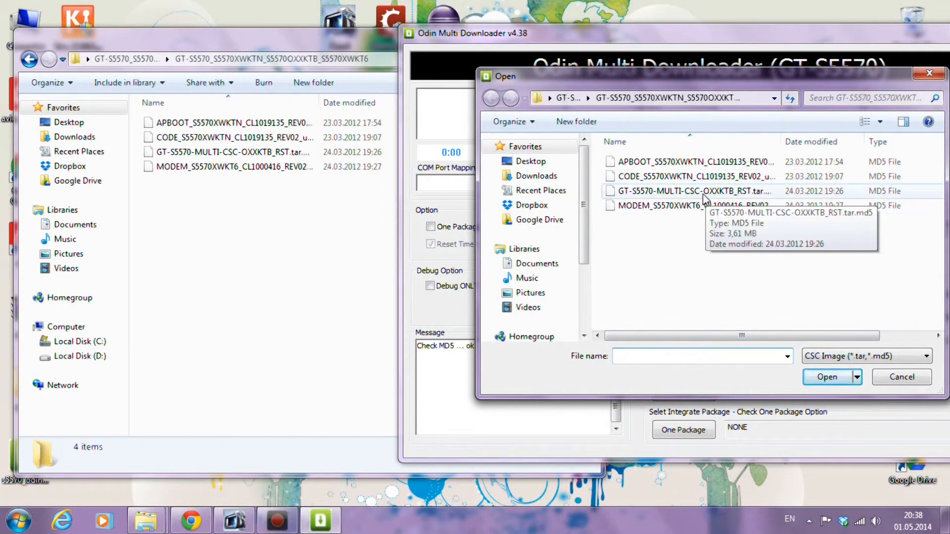
pyautogui.click(827, 377)
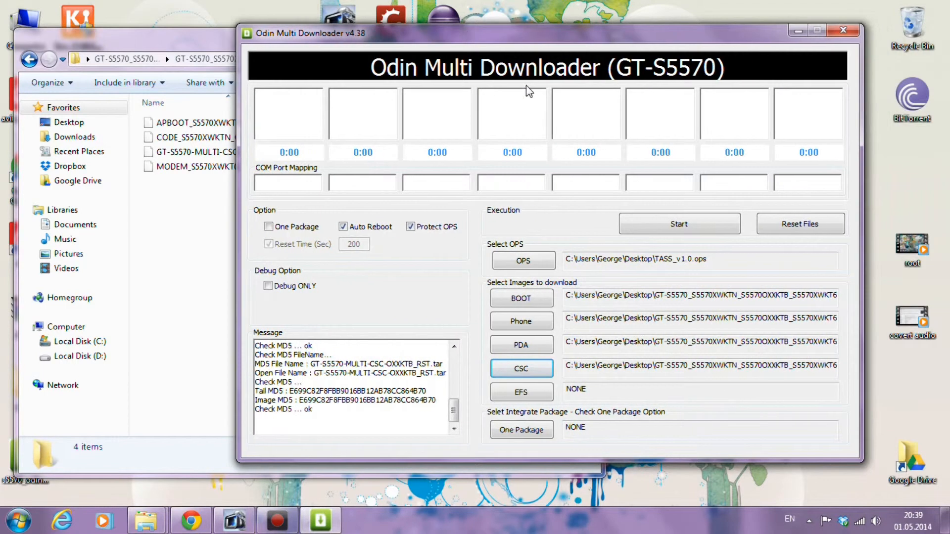
pyautogui.moveTo(394, 246)
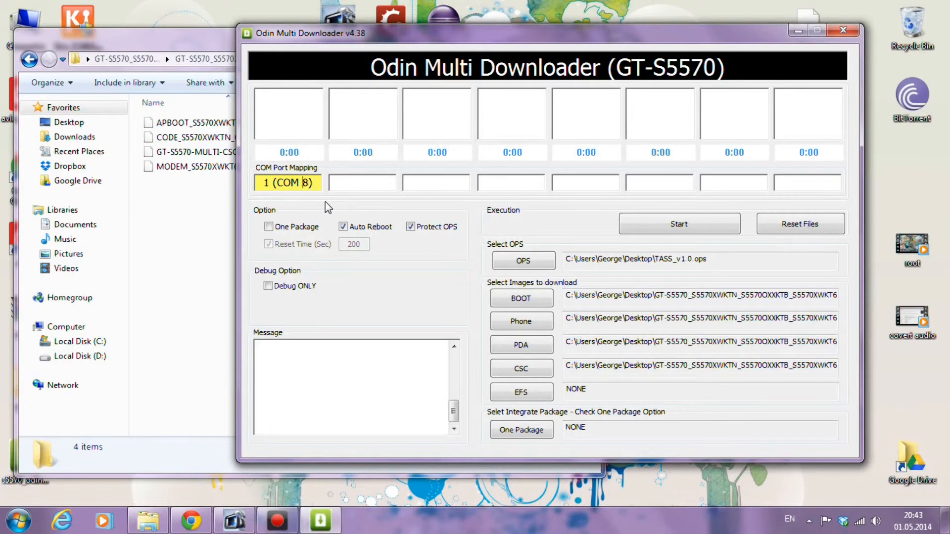
pyautogui.moveTo(313, 249)
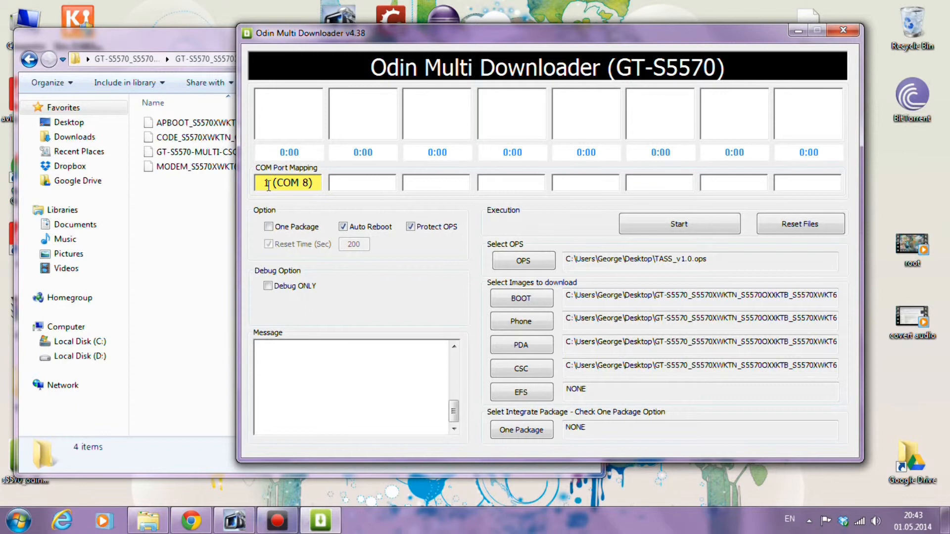
pyautogui.moveTo(679, 223)
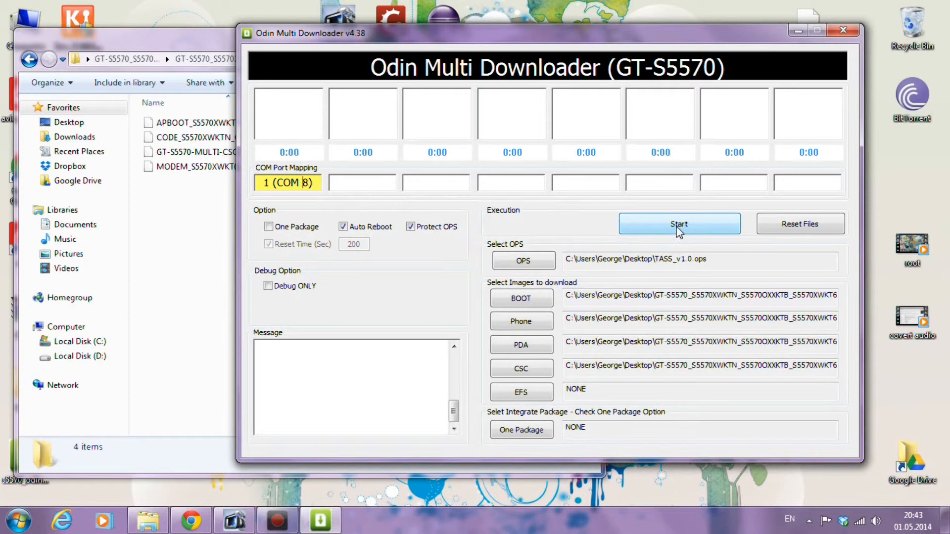
# Start flashing the loaded firmware to the phone on COM 8
pyautogui.click(679, 224)
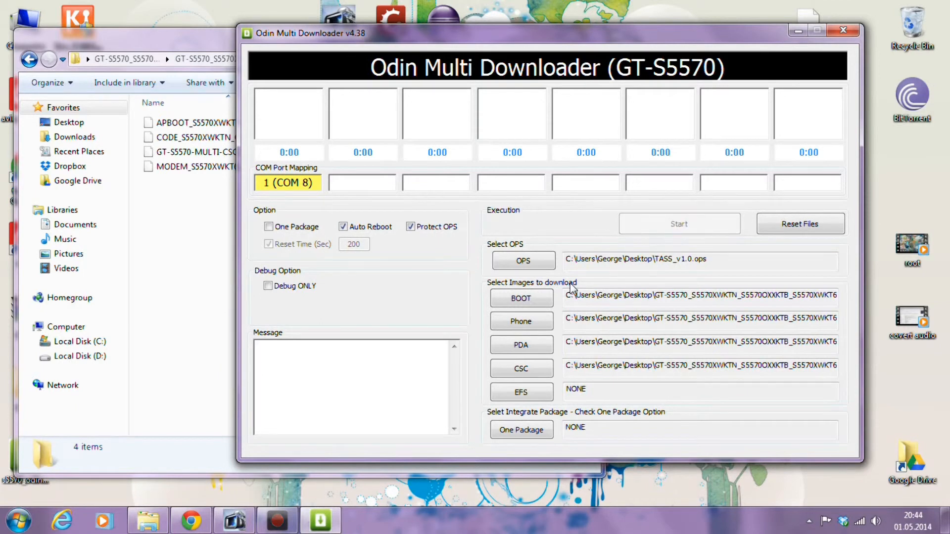
pyautogui.click(678, 224)
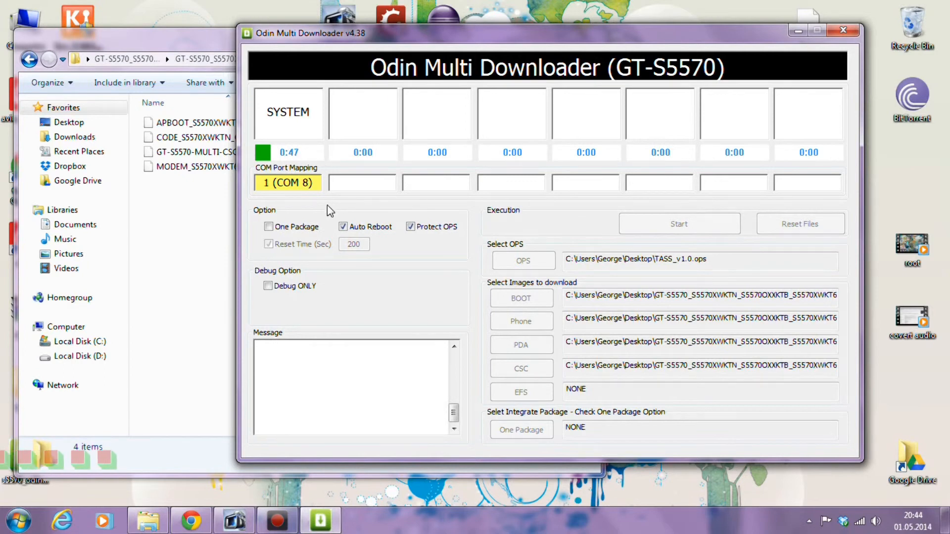
pyautogui.moveTo(191, 520)
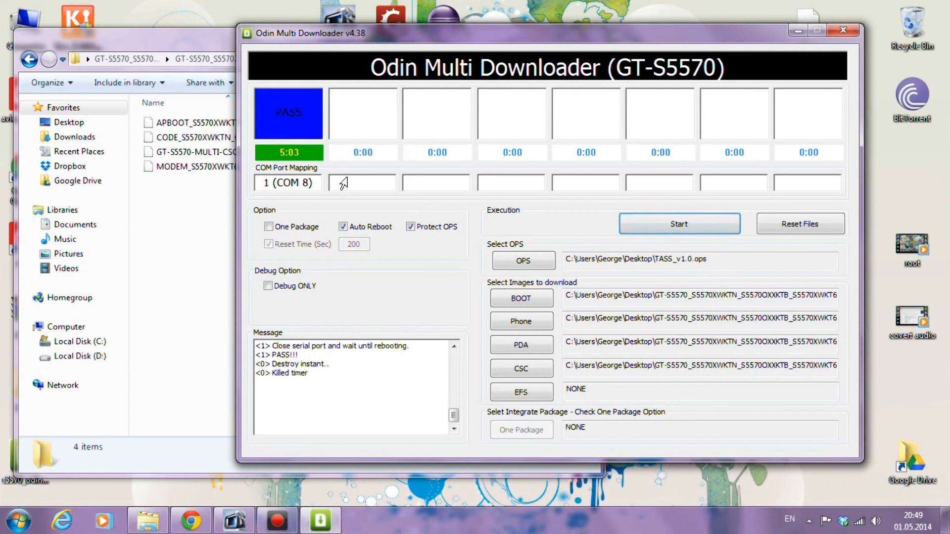
pyautogui.doubleClick(297, 365)
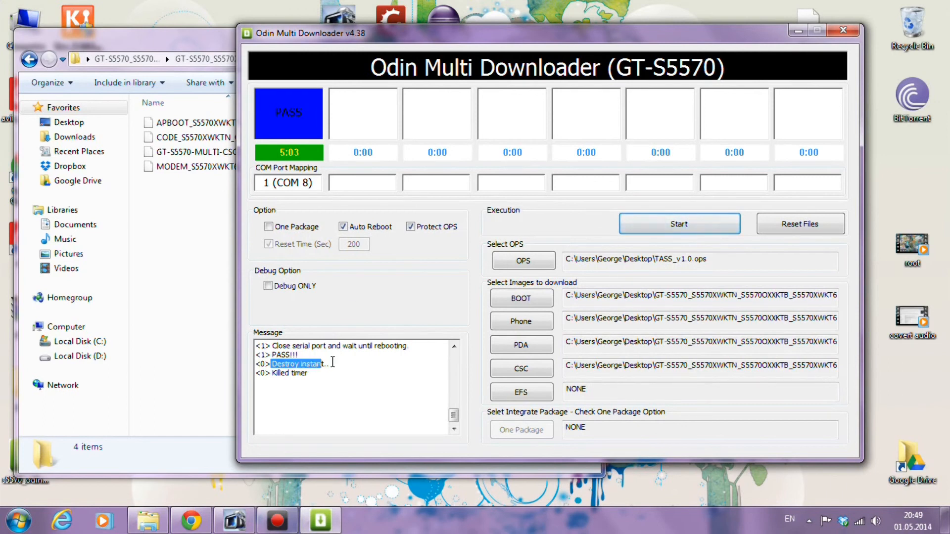
pyautogui.click(277, 373)
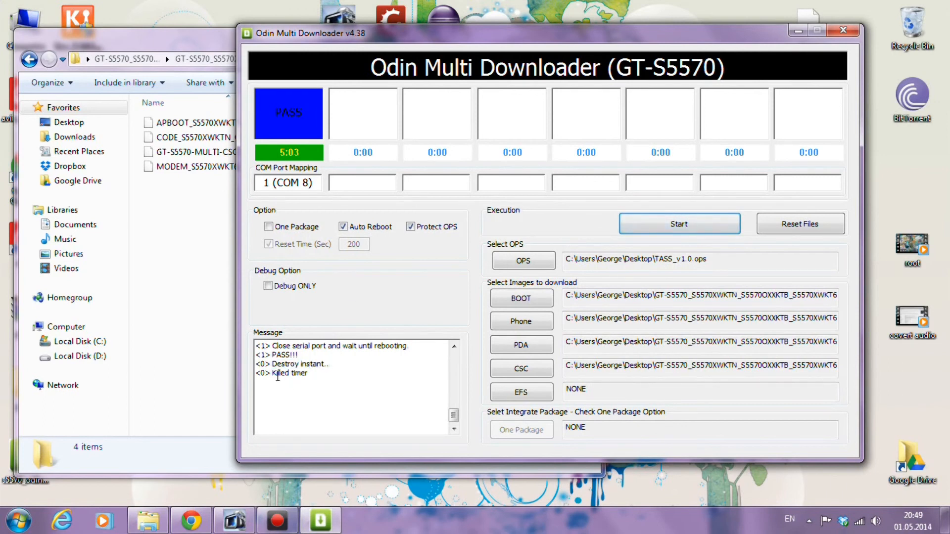